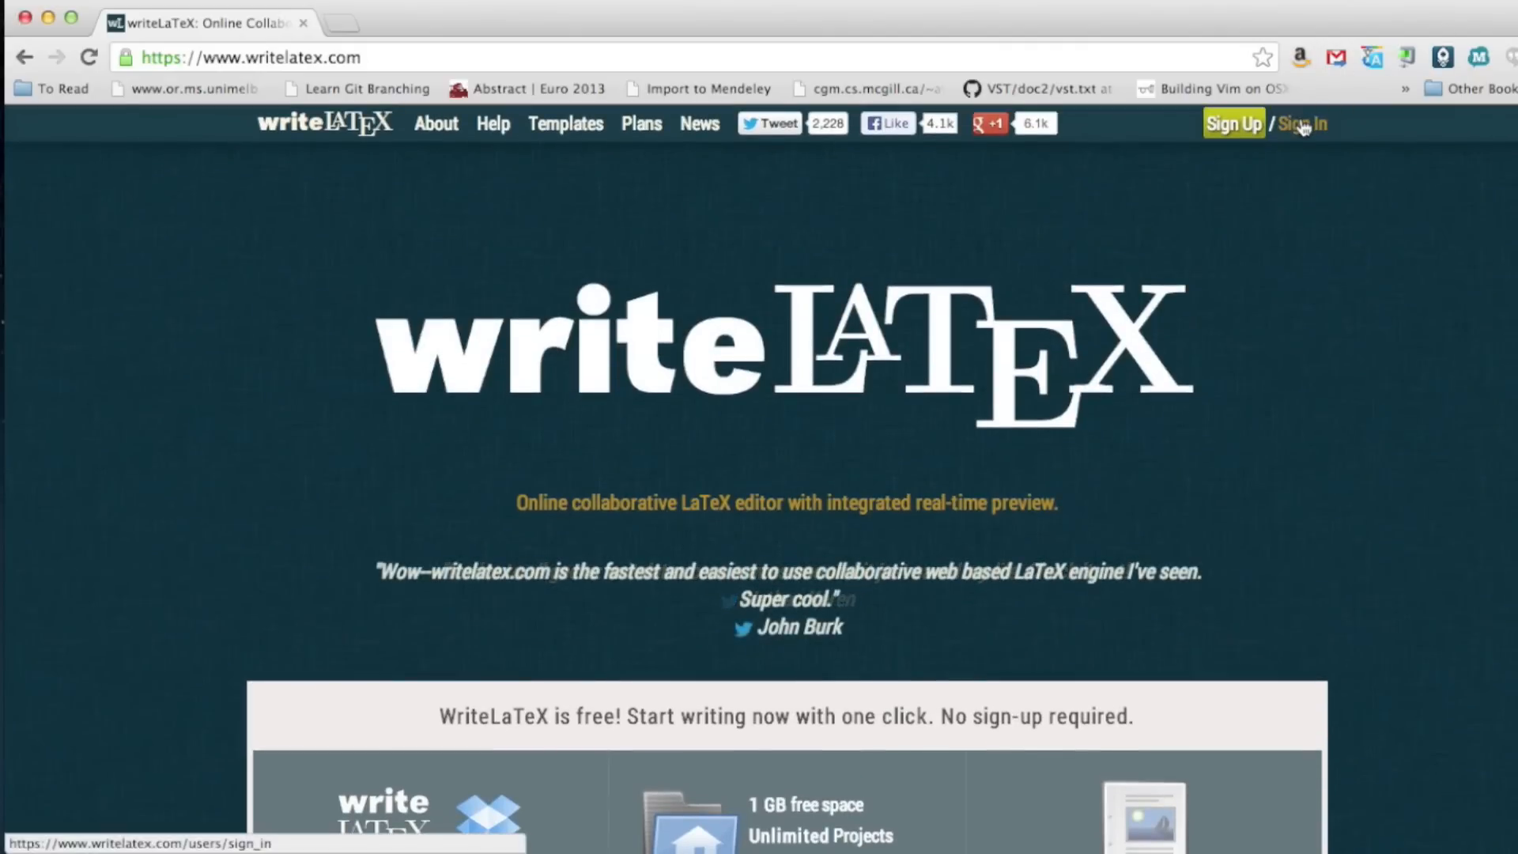
- Sign in to the writeLaTeX account to reach the My Documents dashboard
left_click(1303, 123)
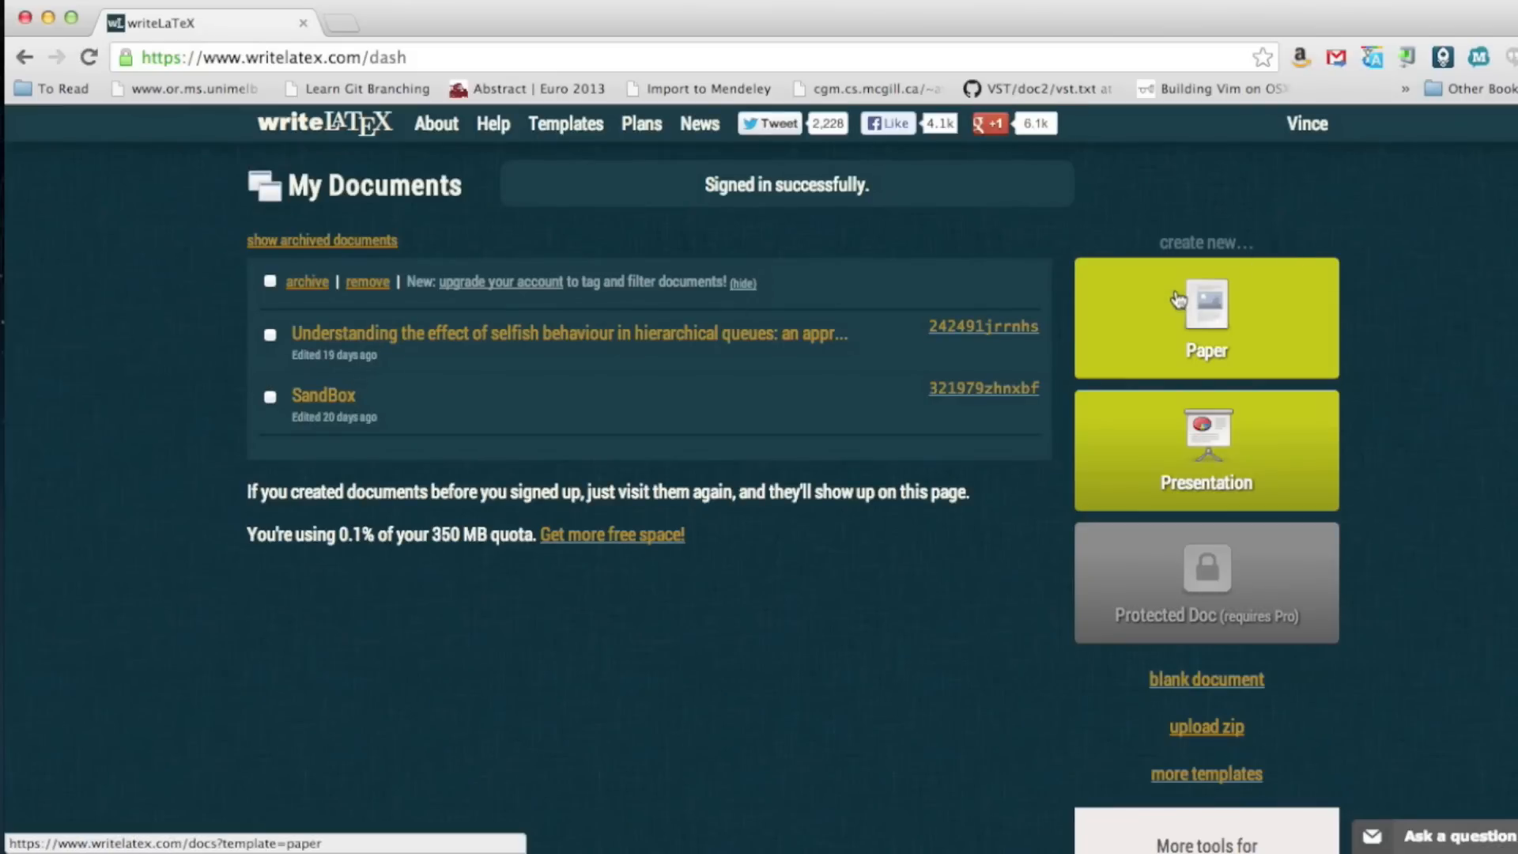
- Create a new Paper document and remove the placeholder 'Your abstract.' line
left_click(1206, 317)
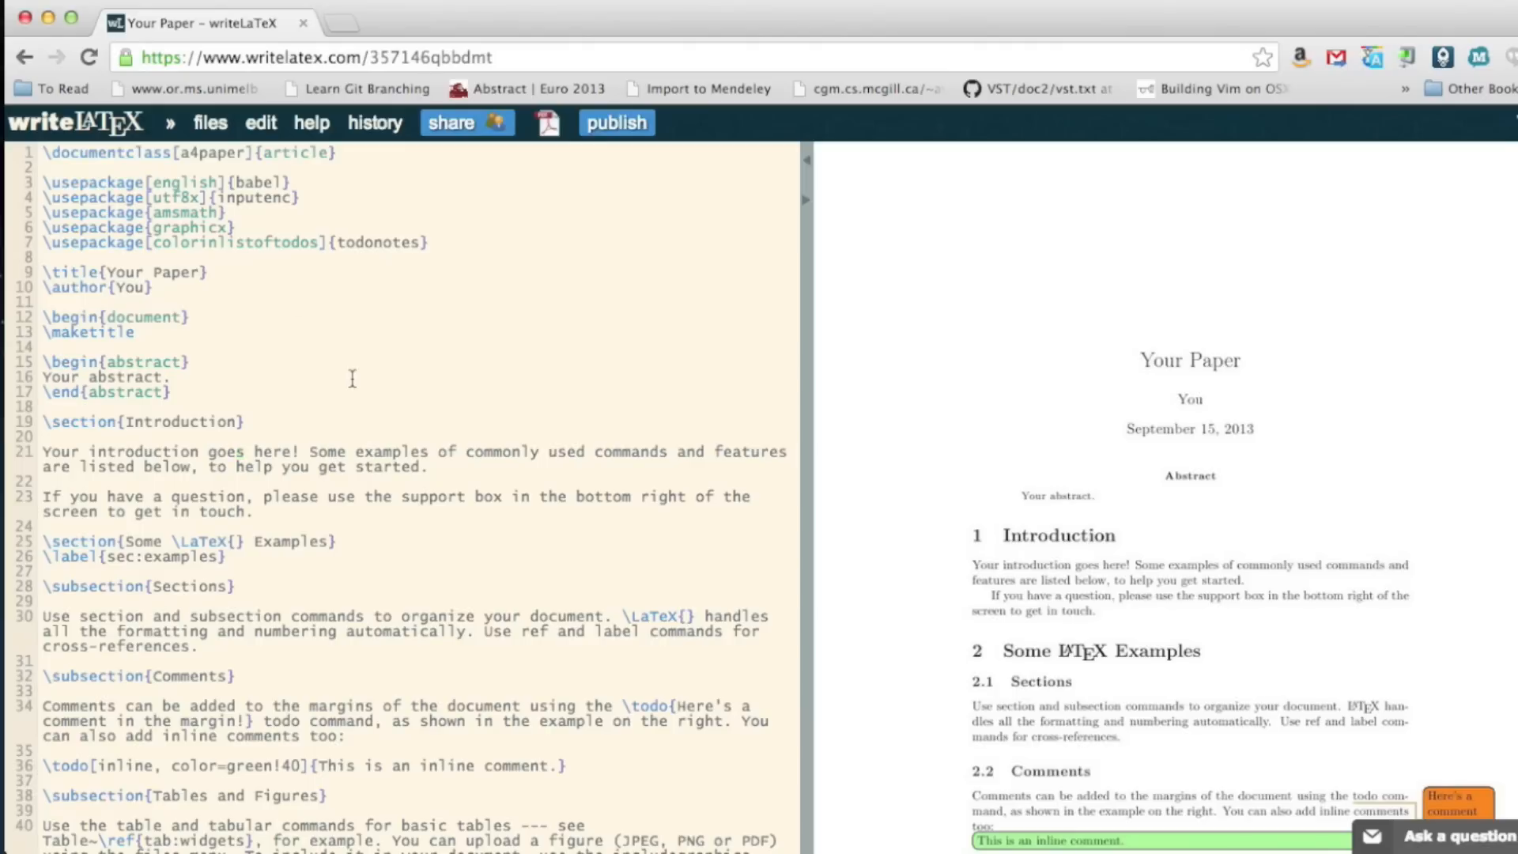
left_click(41, 481)
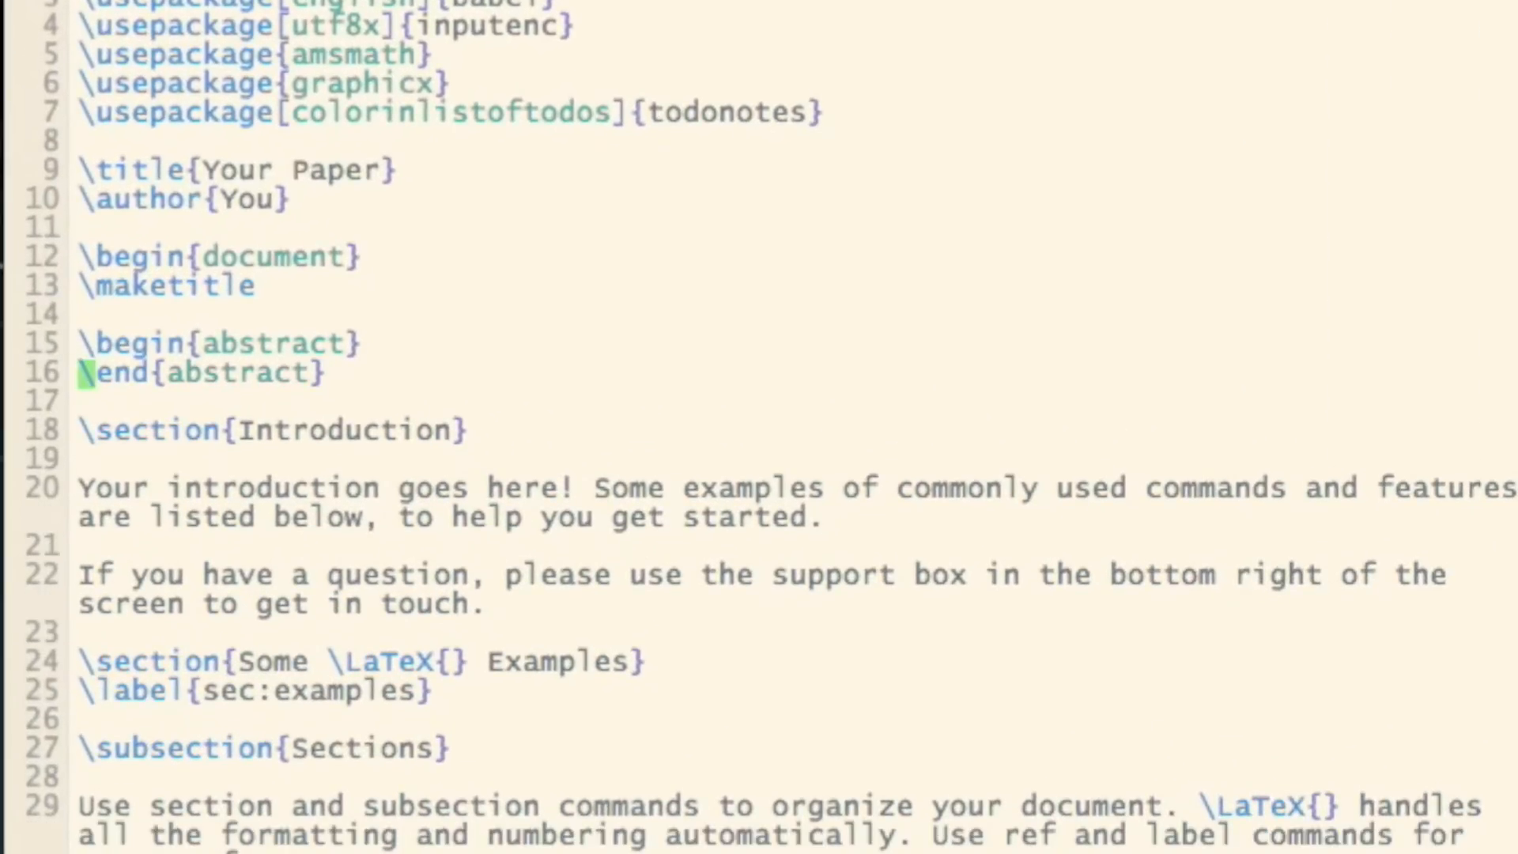
- Write 'This is my abstract.' between \begin{abstract} and \end{abstract}
type("T")
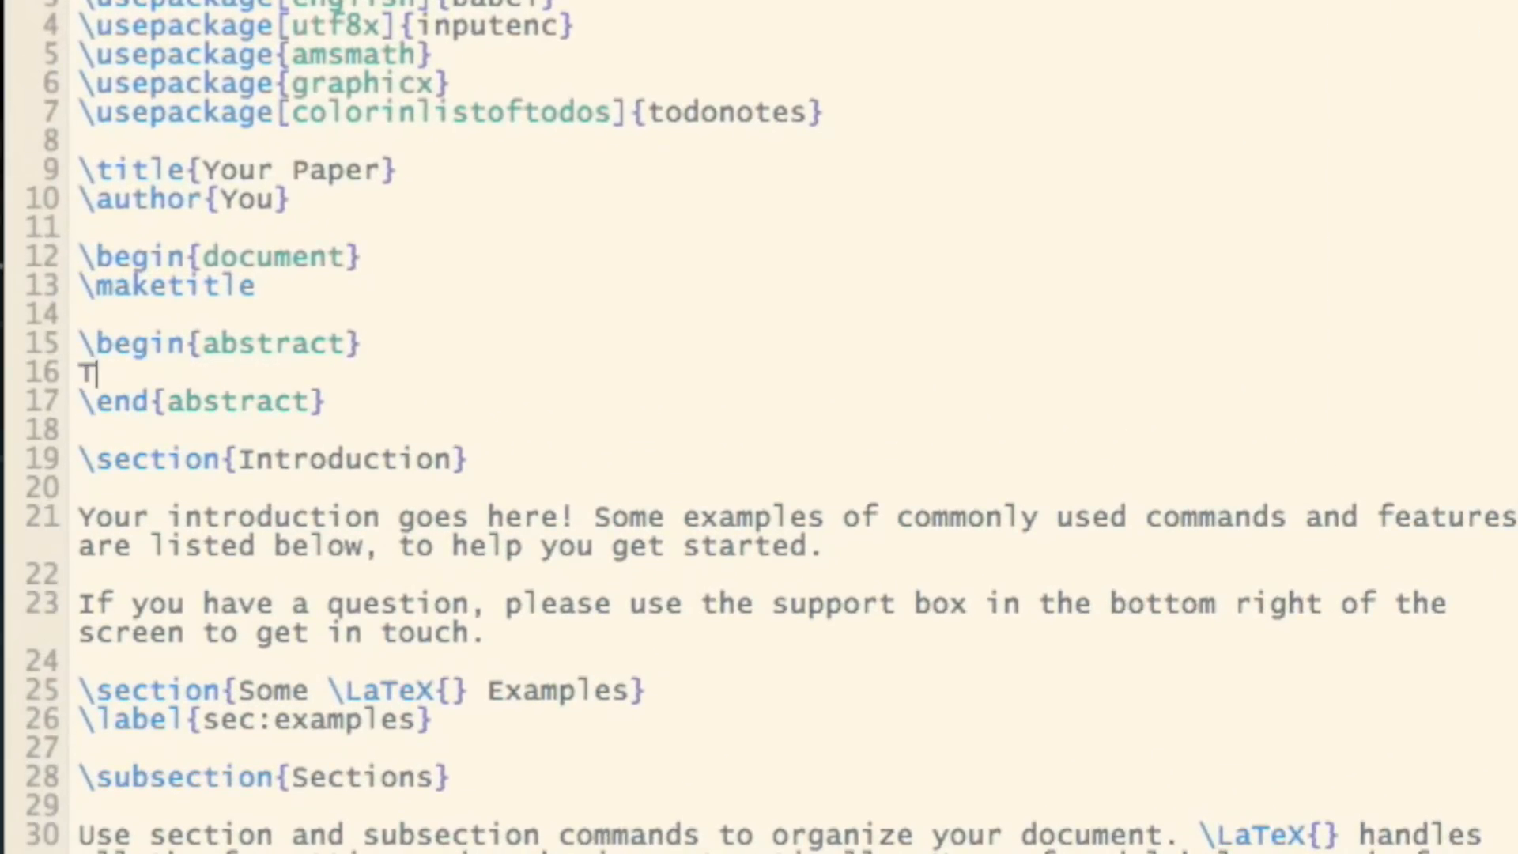
type("his is my abstrac")
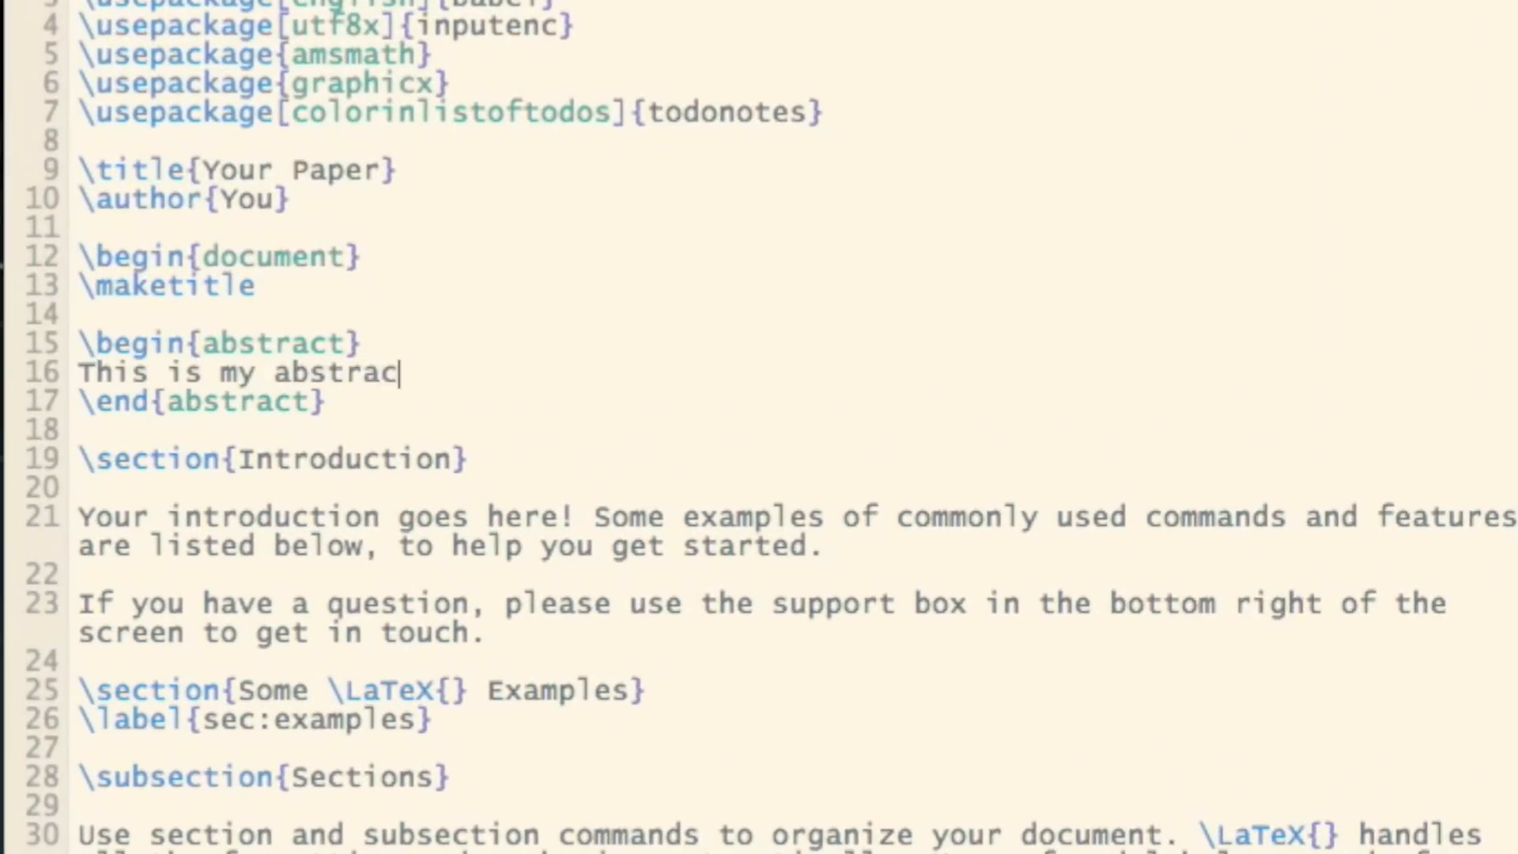
type("t.")
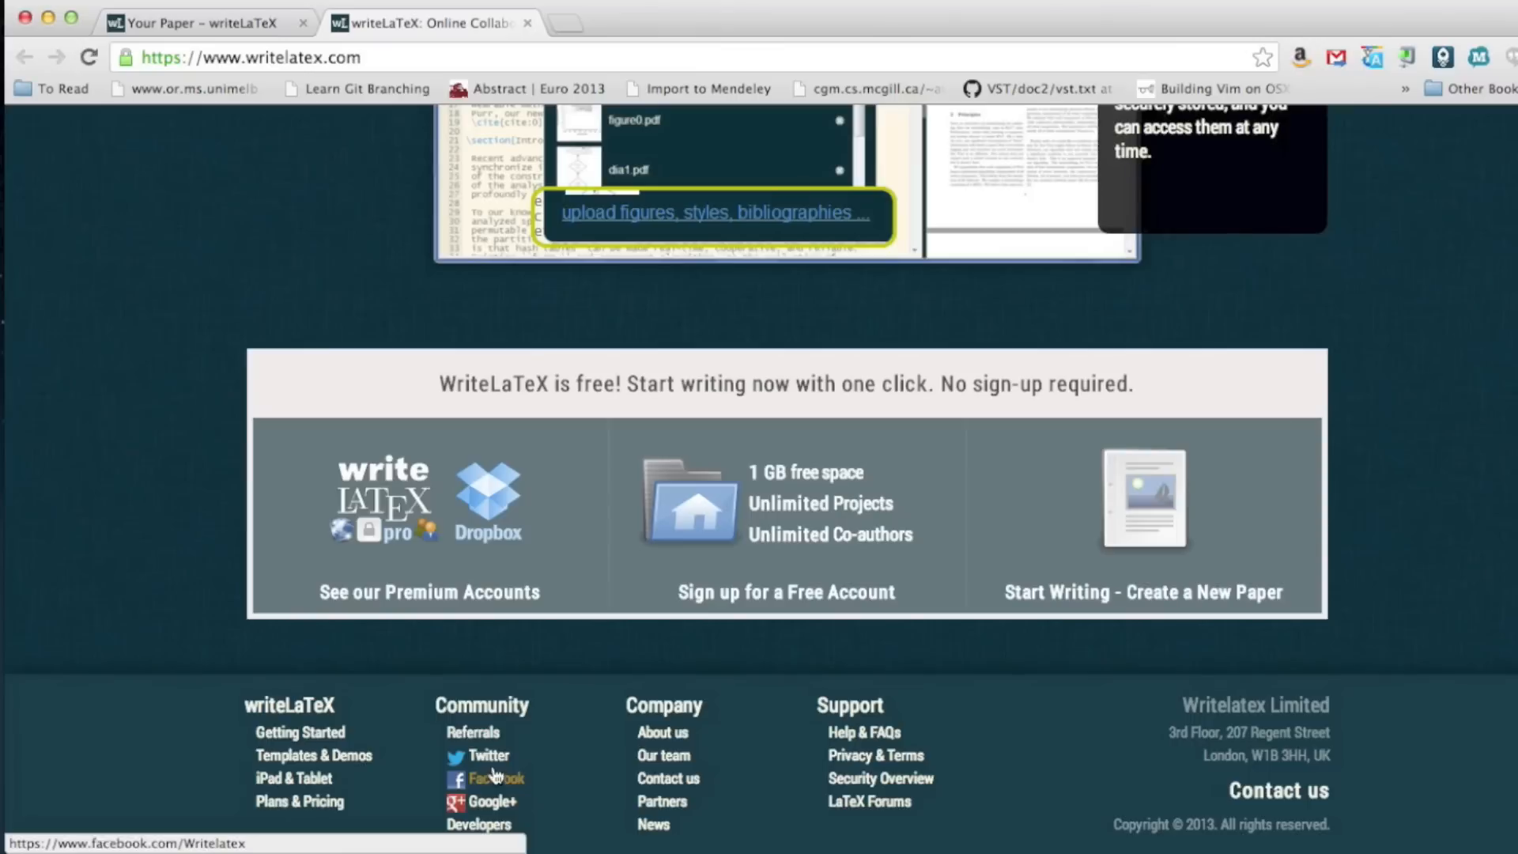
mouse_move(488, 759)
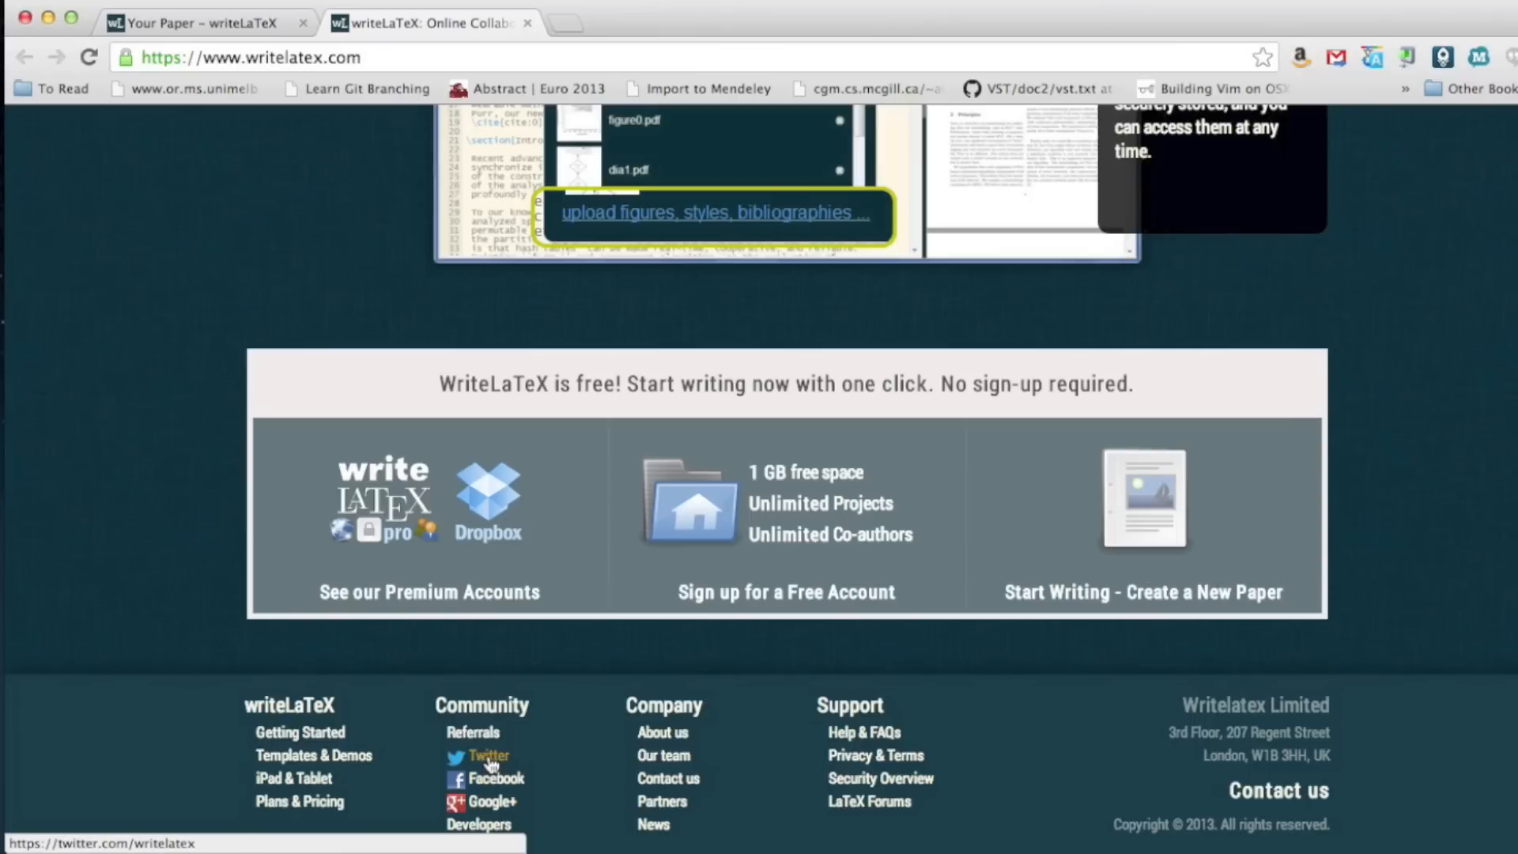
- Show writeLaTeX's Twitter profile, then bring the Google+ page tab forward
left_click(490, 800)
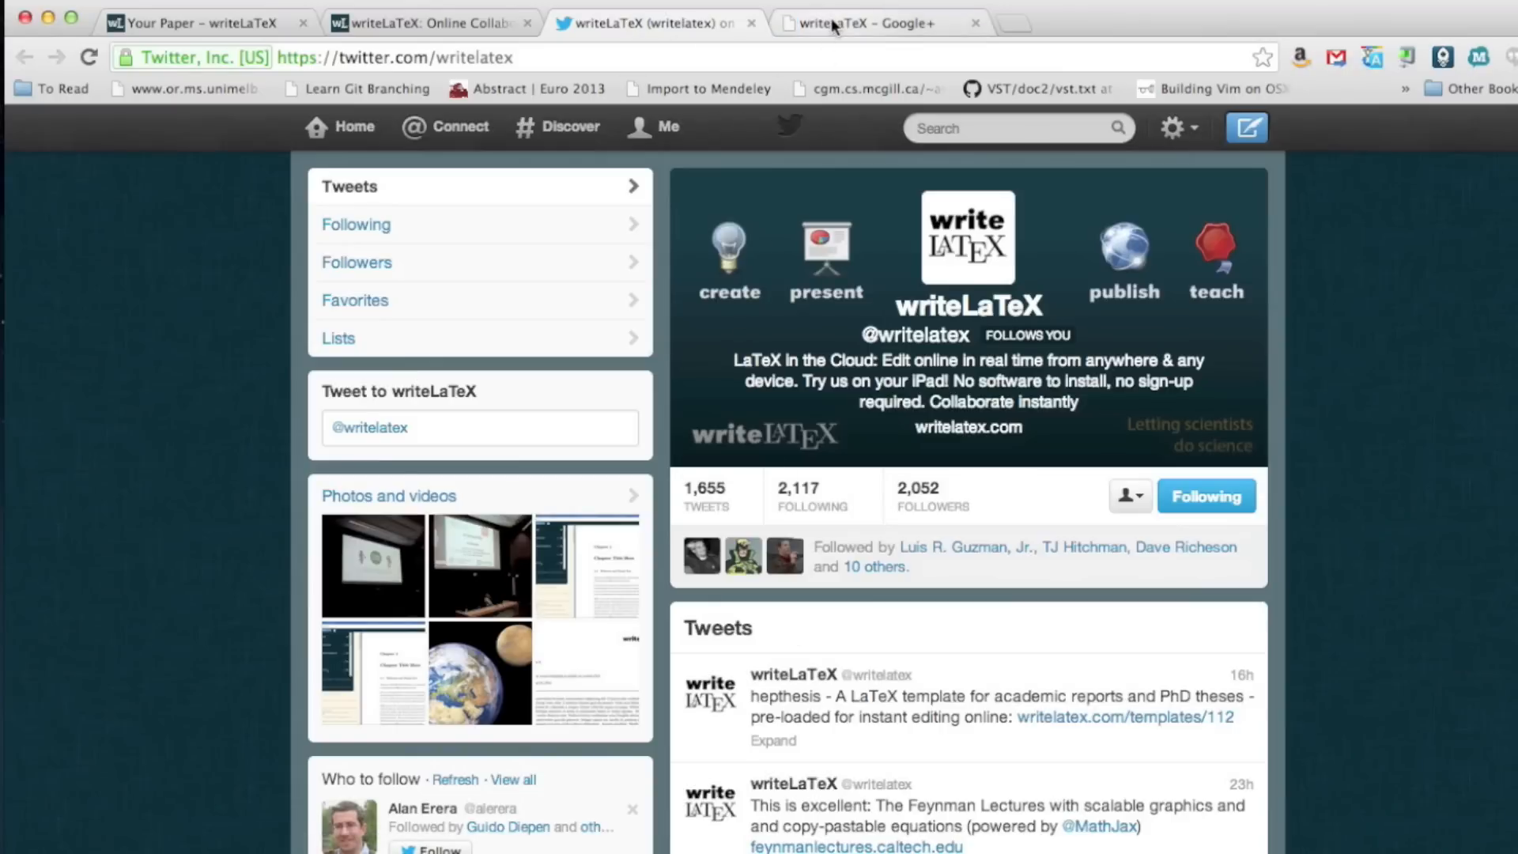
left_click(844, 23)
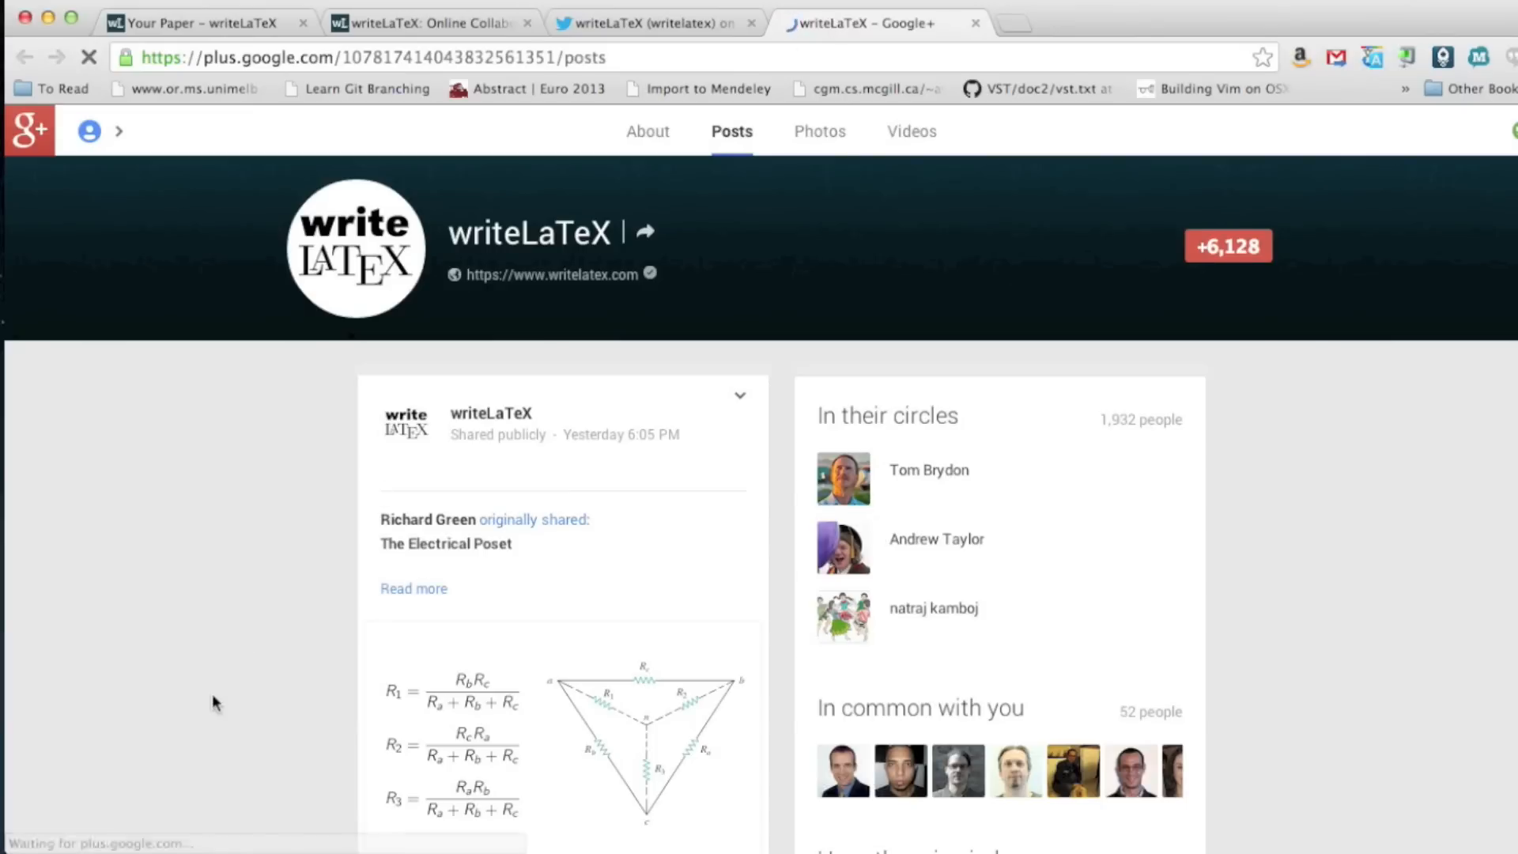
scroll("down", 3)
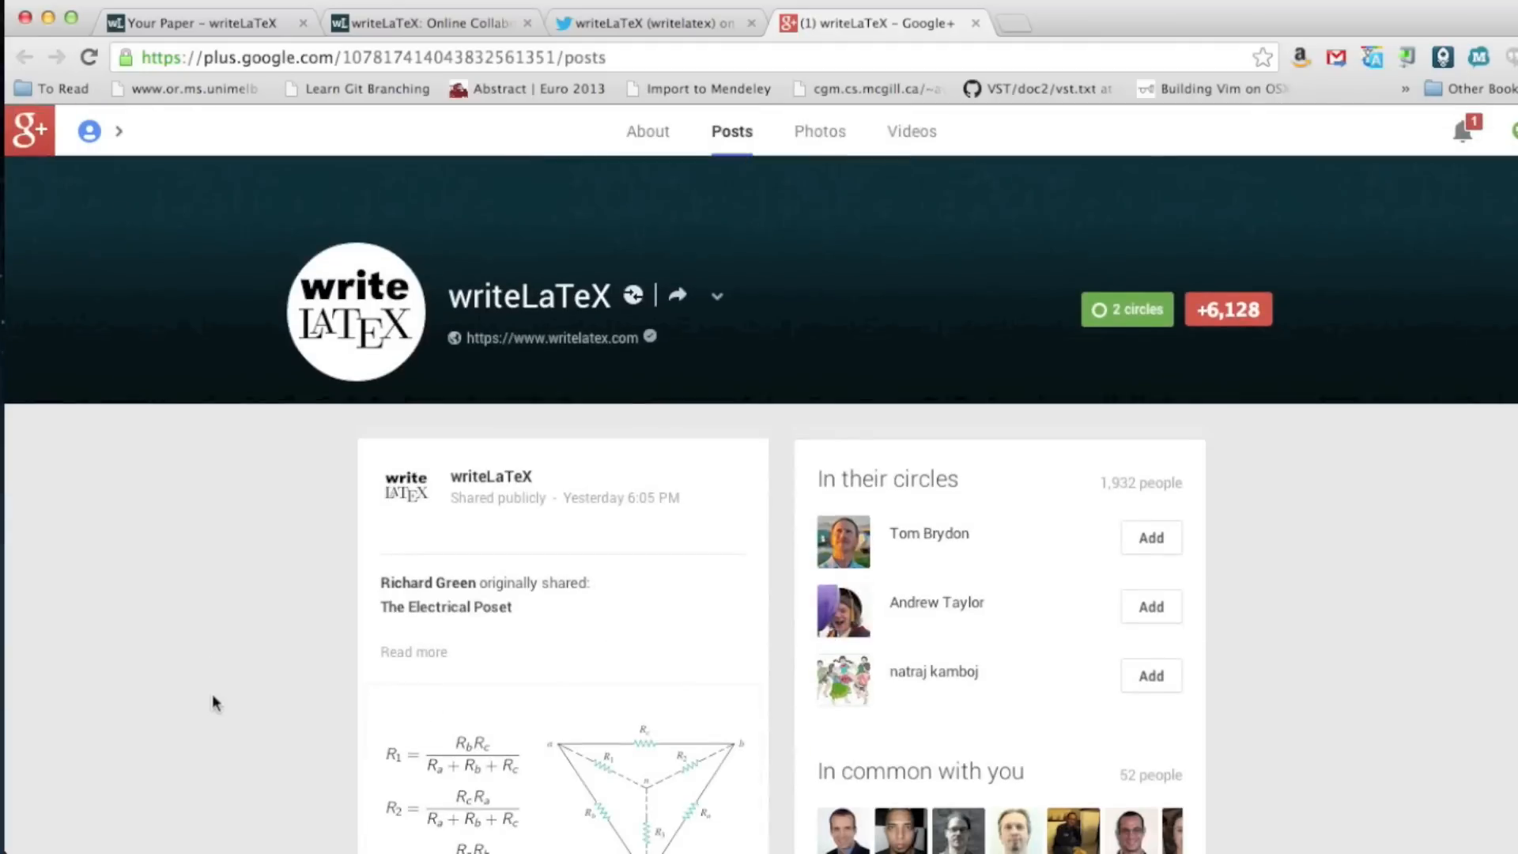
scroll("down", 3)
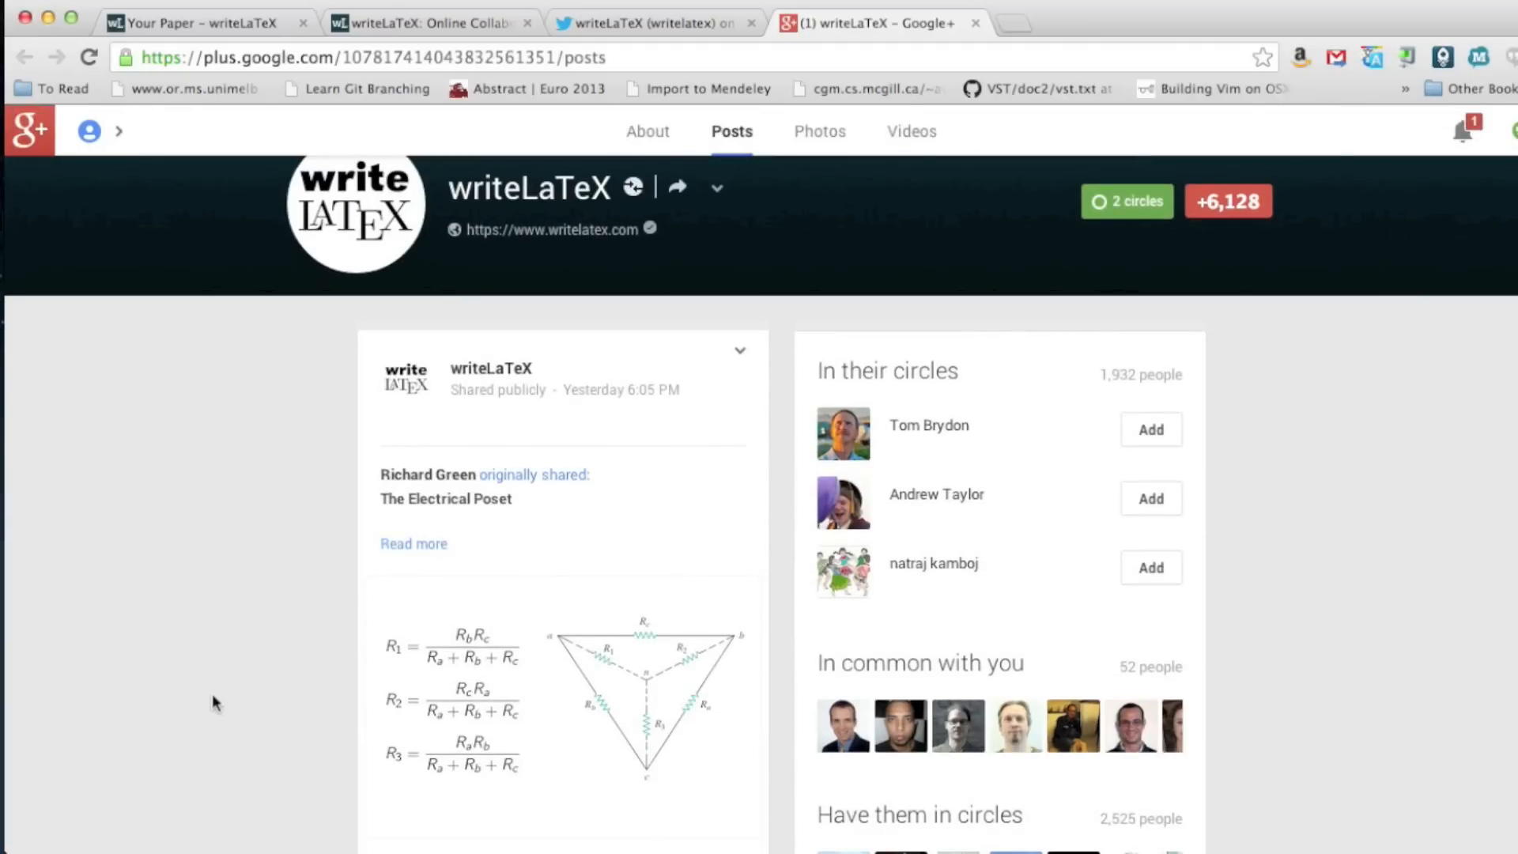